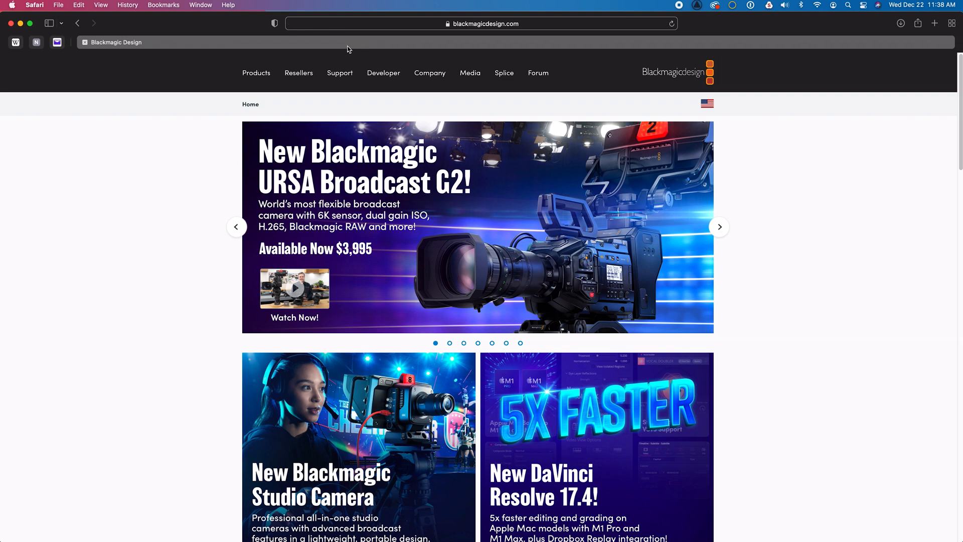
From Support's Latest Downloads, choose the Mac OS X Blackmagic Camera 7.7 Update
{"action": "left_click", "coordinate": [339, 72]}
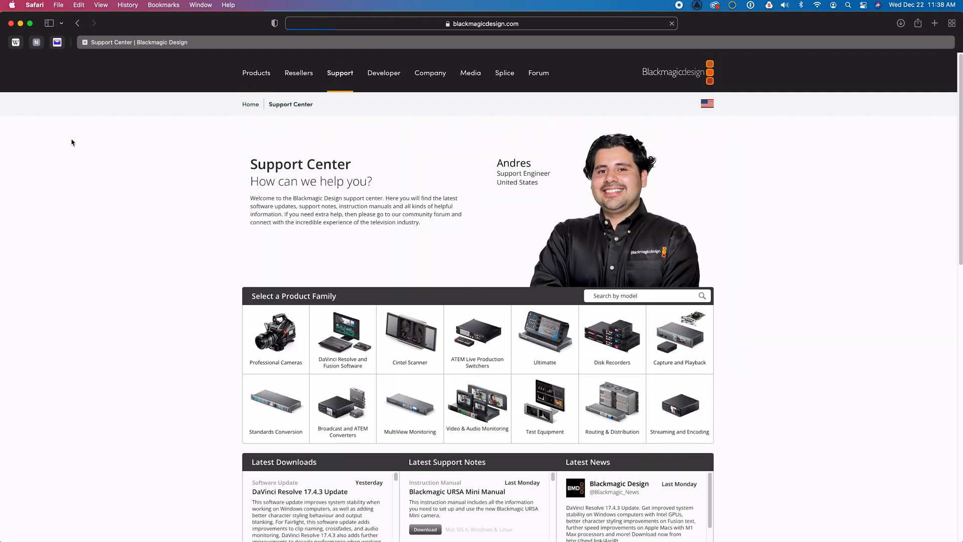
{"action": "scroll", "scroll_direction": "down", "scroll_amount": 3}
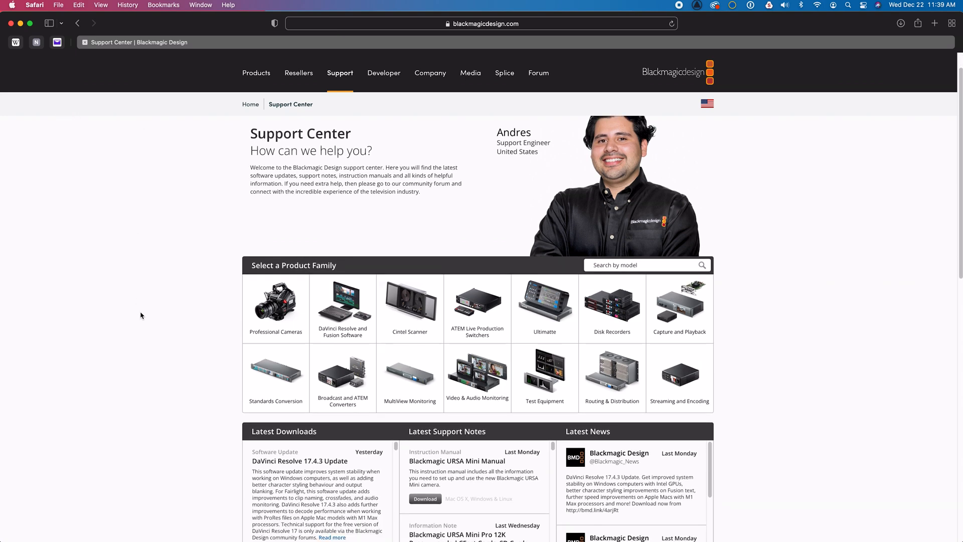
{"action": "scroll", "scroll_direction": "down", "scroll_amount": 3}
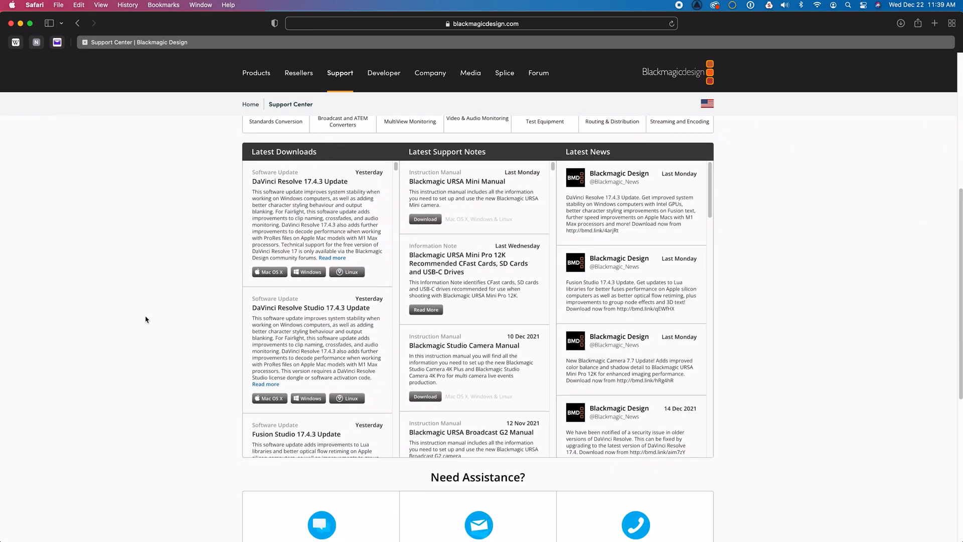
{"action": "mouse_move", "coordinate": [305, 337]}
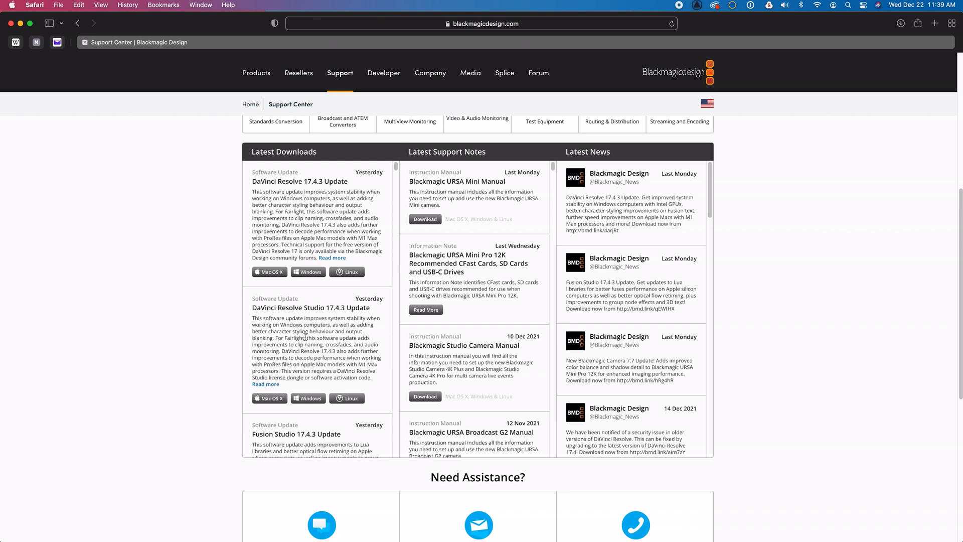
{"action": "scroll", "scroll_direction": "down", "scroll_amount": 3}
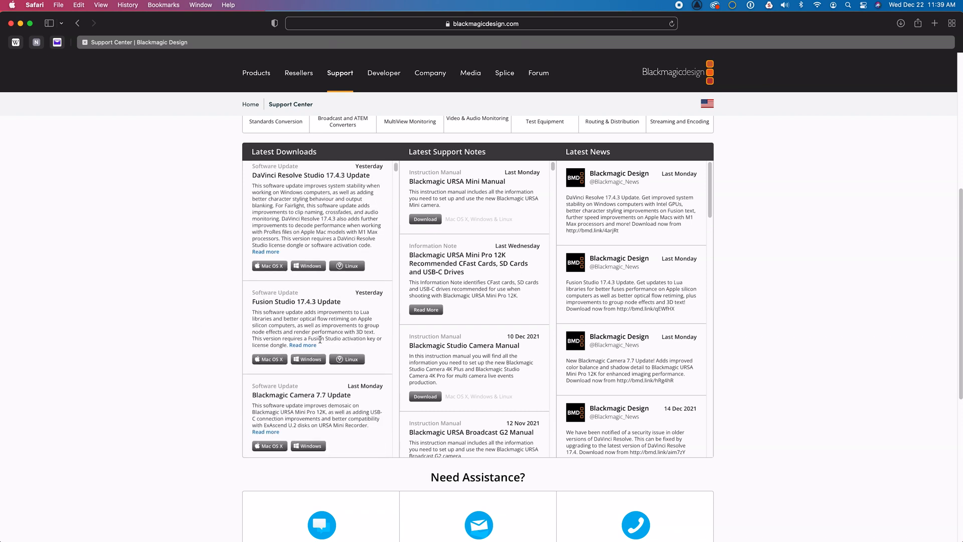
{"action": "scroll", "scroll_direction": "down", "scroll_amount": 3}
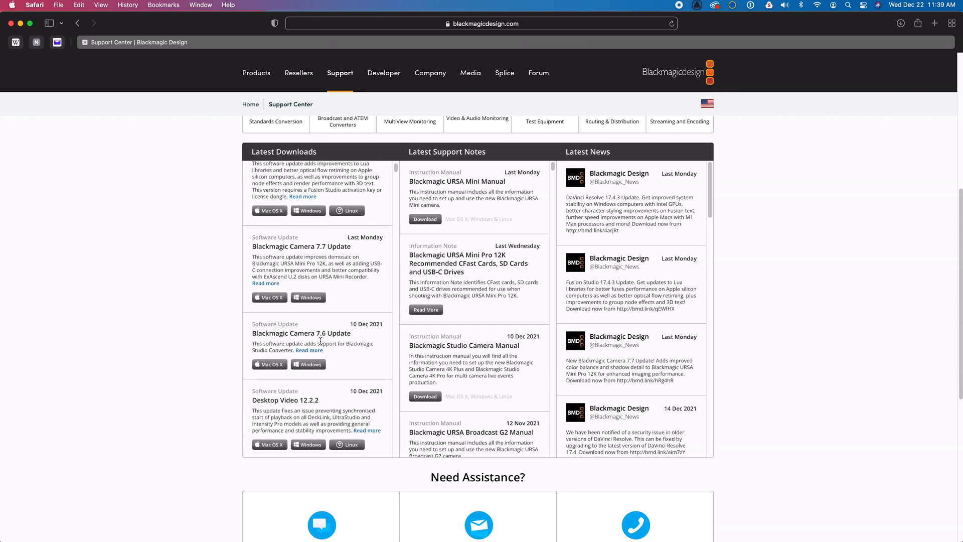
{"action": "scroll", "scroll_direction": "down", "scroll_amount": 3}
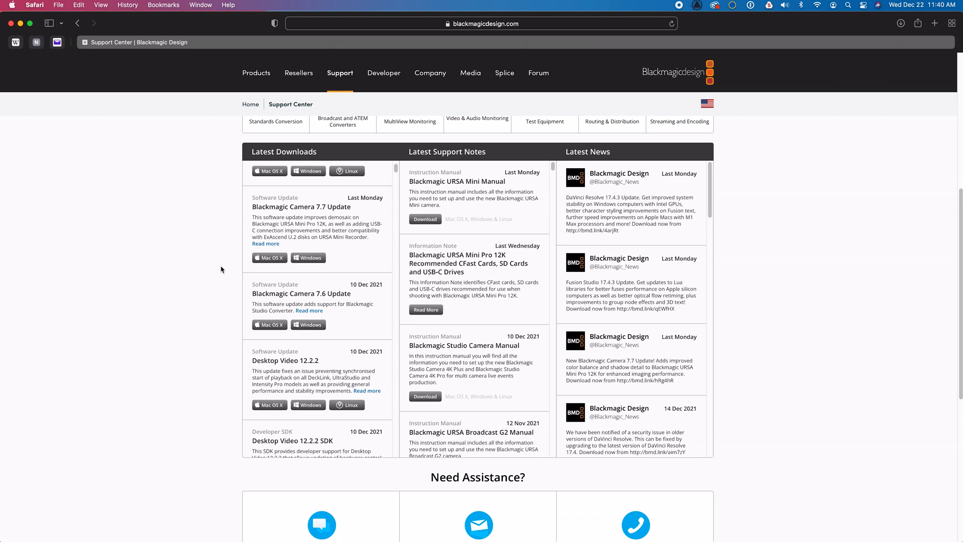
{"action": "mouse_move", "coordinate": [249, 189]}
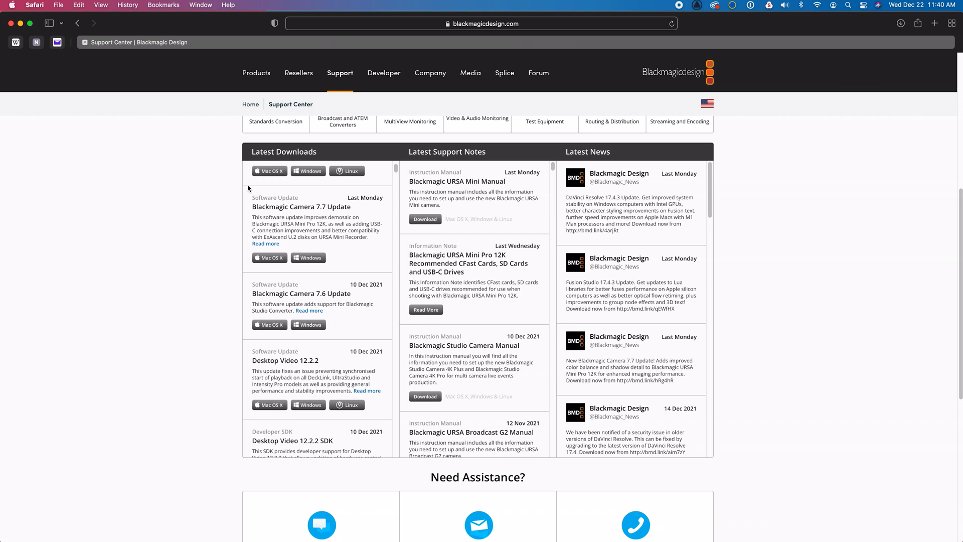
{"action": "mouse_move", "coordinate": [269, 257]}
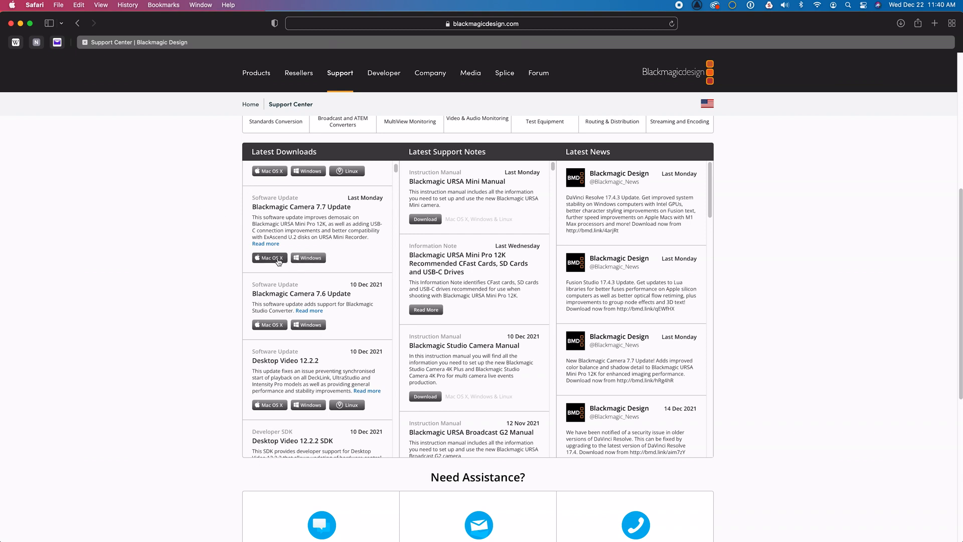
{"action": "left_click", "coordinate": [269, 257]}
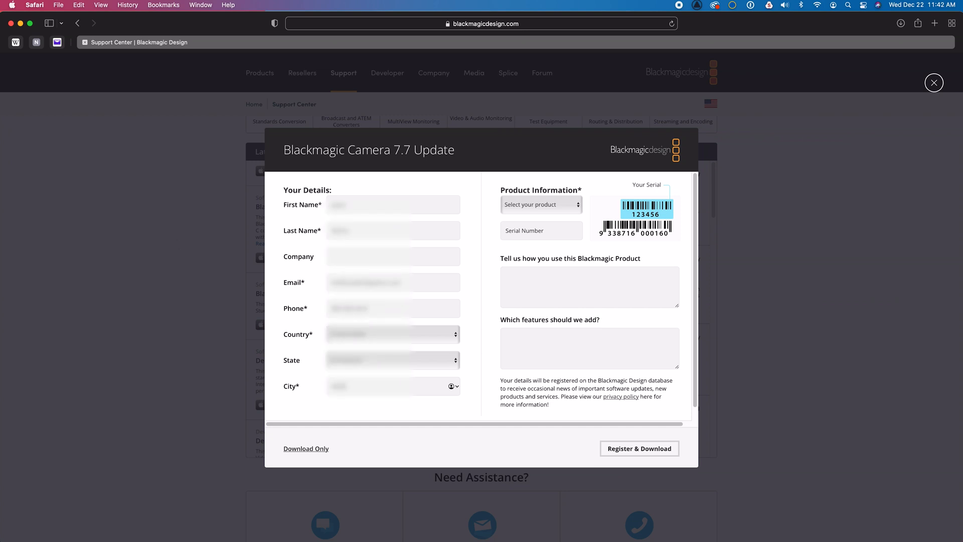
{"action": "mouse_move", "coordinate": [576, 204]}
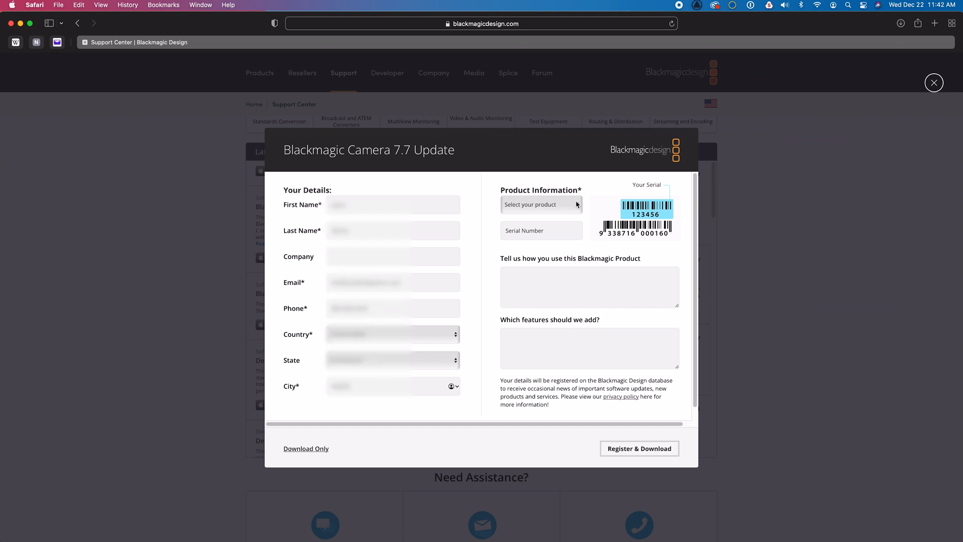
Register the URSA Mini Pro with its serial number and download the Mac package
{"action": "left_click", "coordinate": [541, 204]}
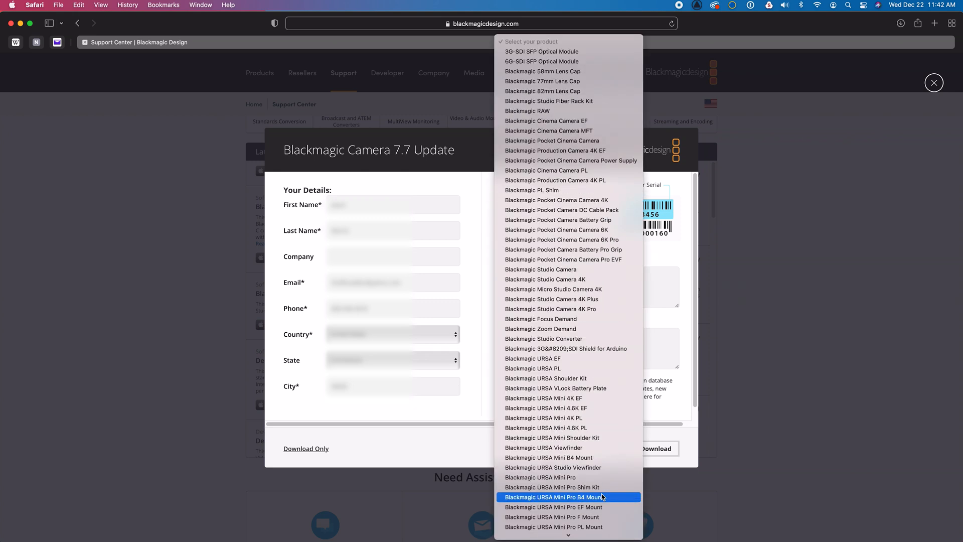
{"action": "scroll", "scroll_direction": "down", "scroll_amount": 3}
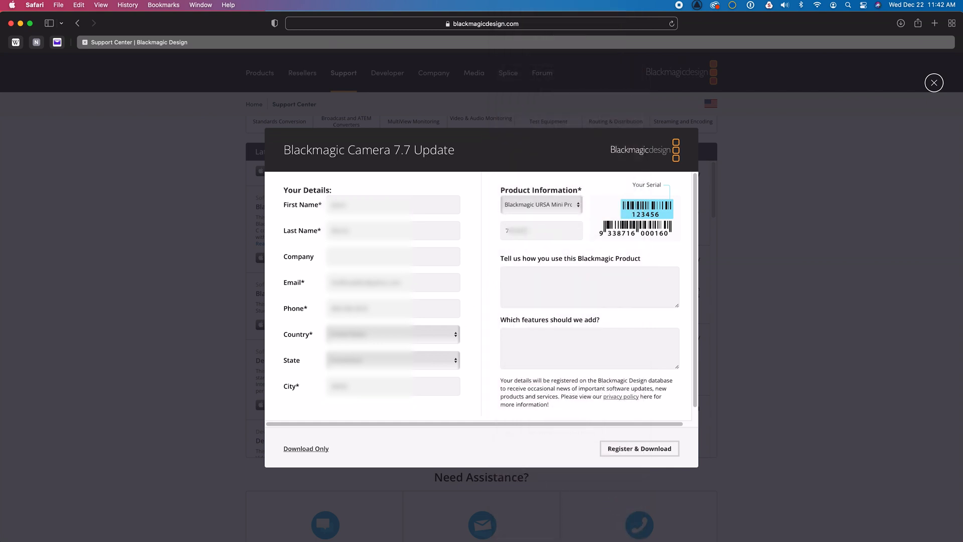
{"action": "mouse_move", "coordinate": [588, 449]}
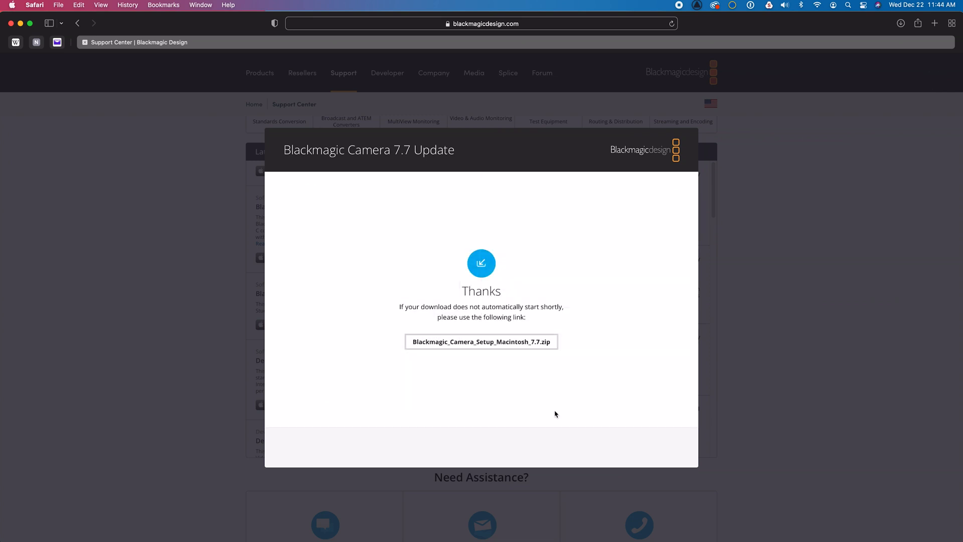
{"action": "left_click", "coordinate": [481, 342]}
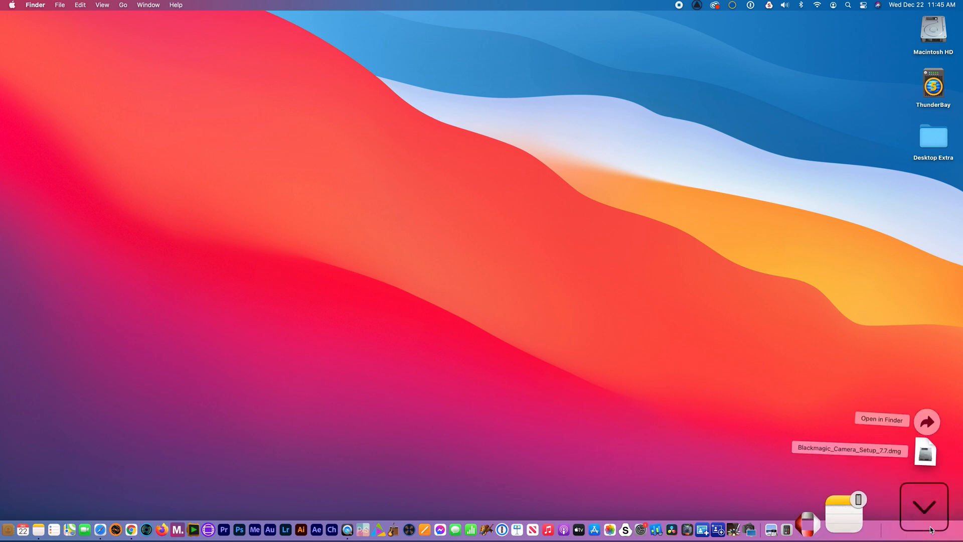
Open Blackmagic_Camera_Setup_7.7.dmg from Downloads and launch Uninstall Cameras
{"action": "left_click", "coordinate": [881, 419]}
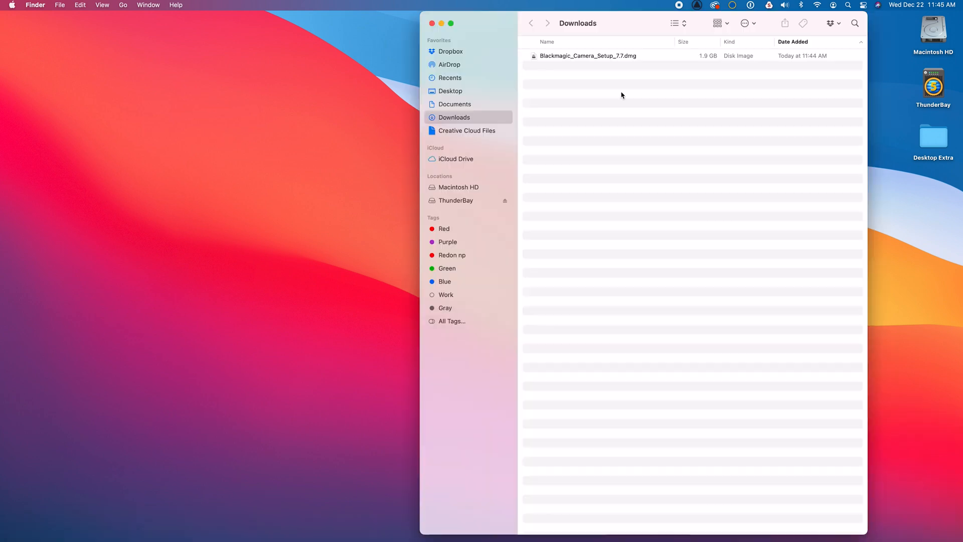
{"action": "mouse_move", "coordinate": [562, 56]}
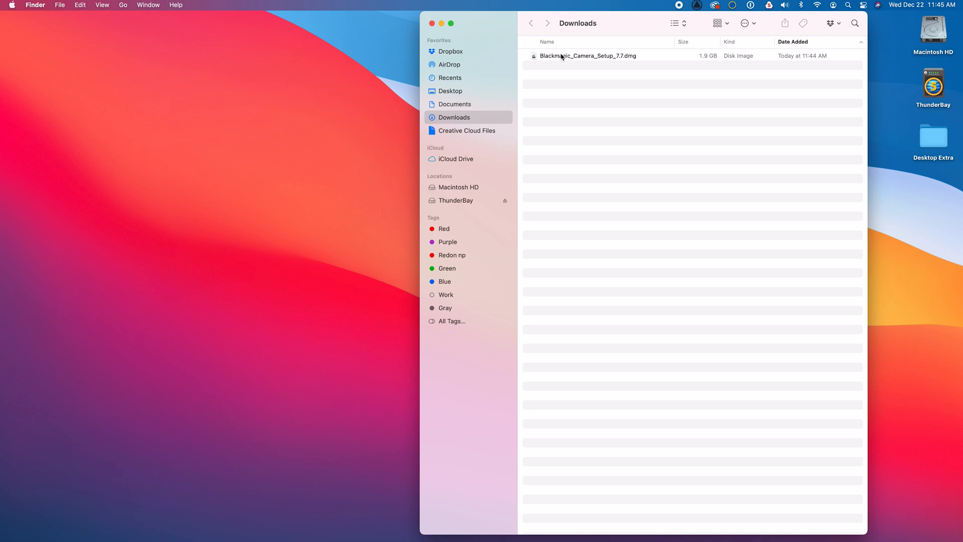
{"action": "double_click", "coordinate": [589, 56]}
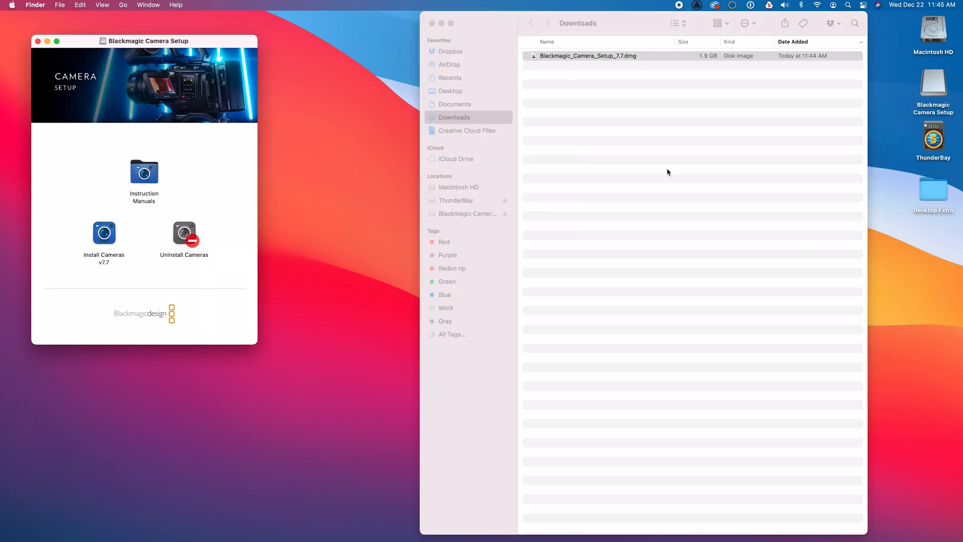
{"action": "mouse_move", "coordinate": [229, 212]}
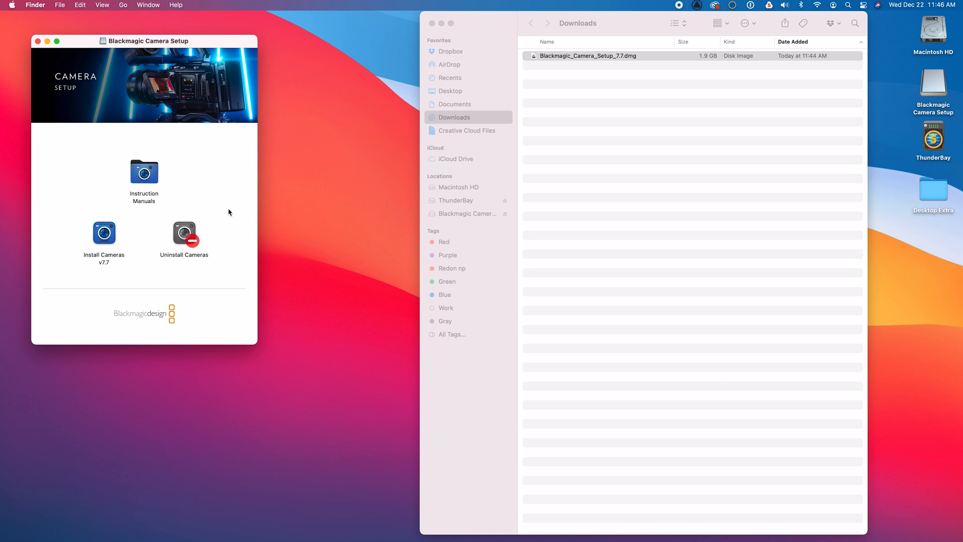
{"action": "double_click", "coordinate": [184, 233]}
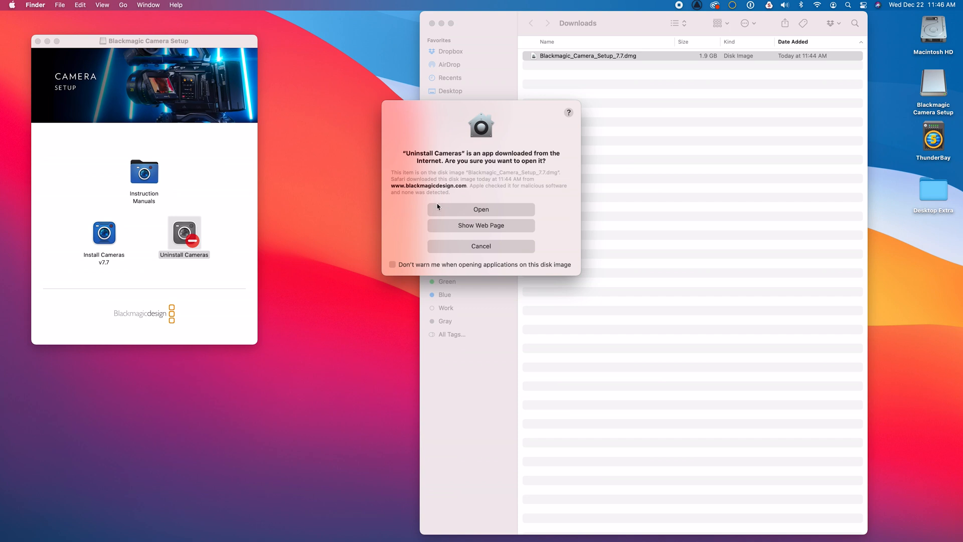
{"action": "mouse_move", "coordinate": [435, 219]}
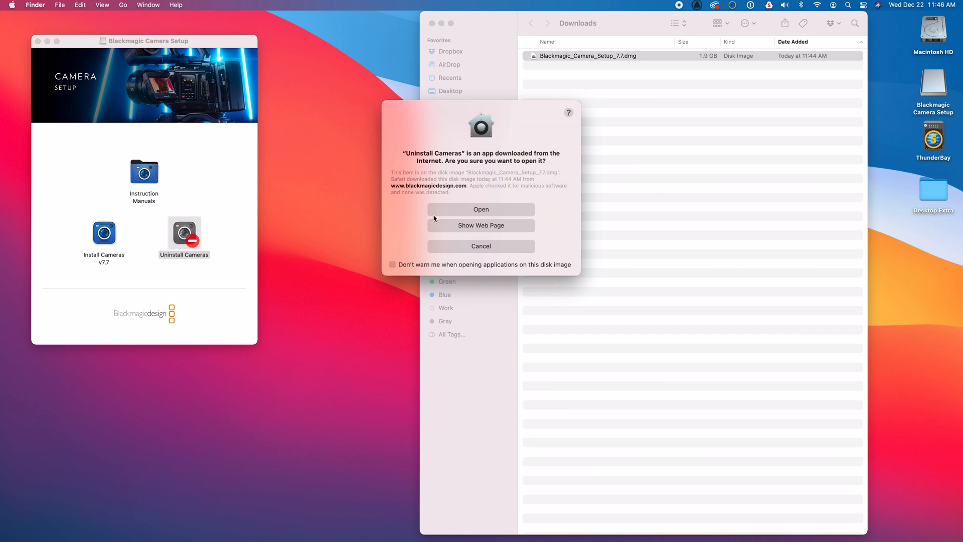
Allow Uninstall Cameras to open and remove the old software using the admin password
{"action": "left_click", "coordinate": [481, 209]}
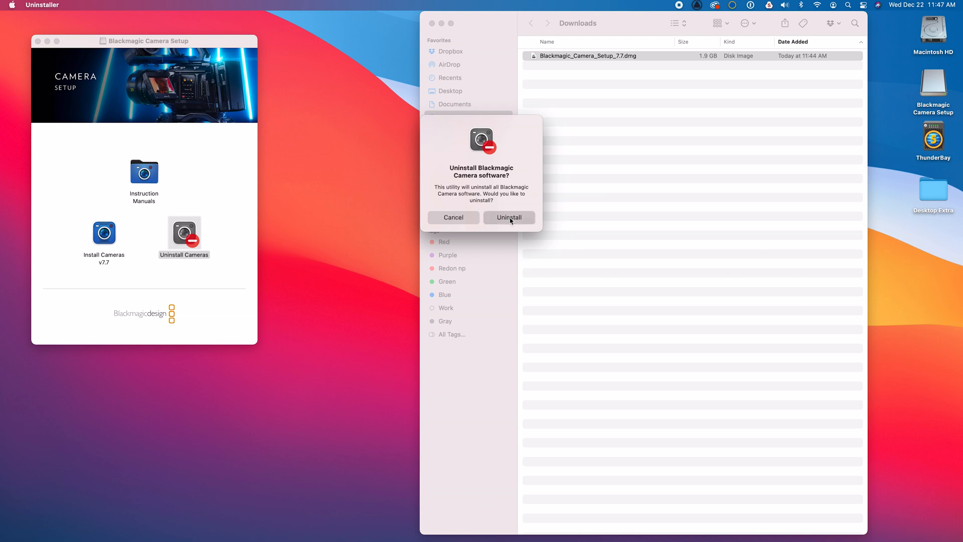
{"action": "left_click", "coordinate": [509, 217]}
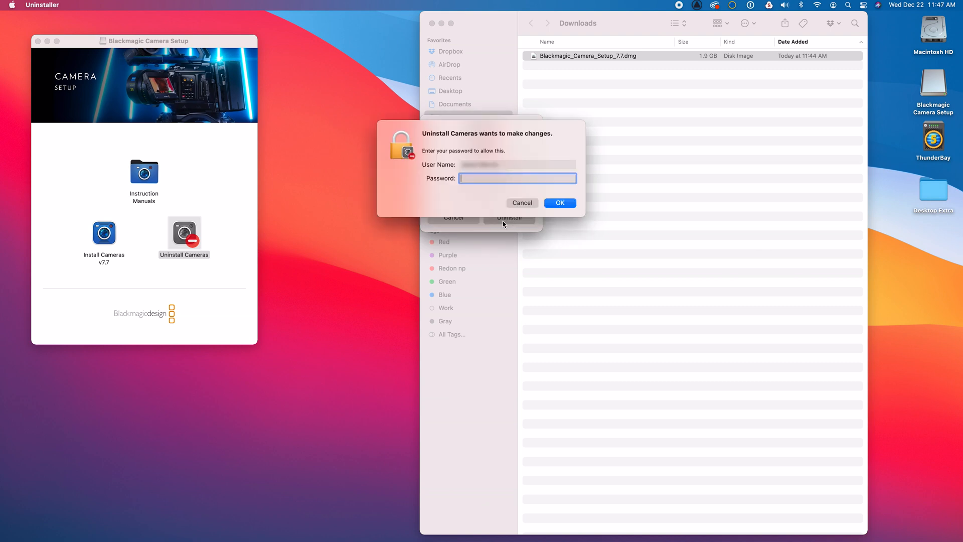
{"action": "type", "text": "••••"}
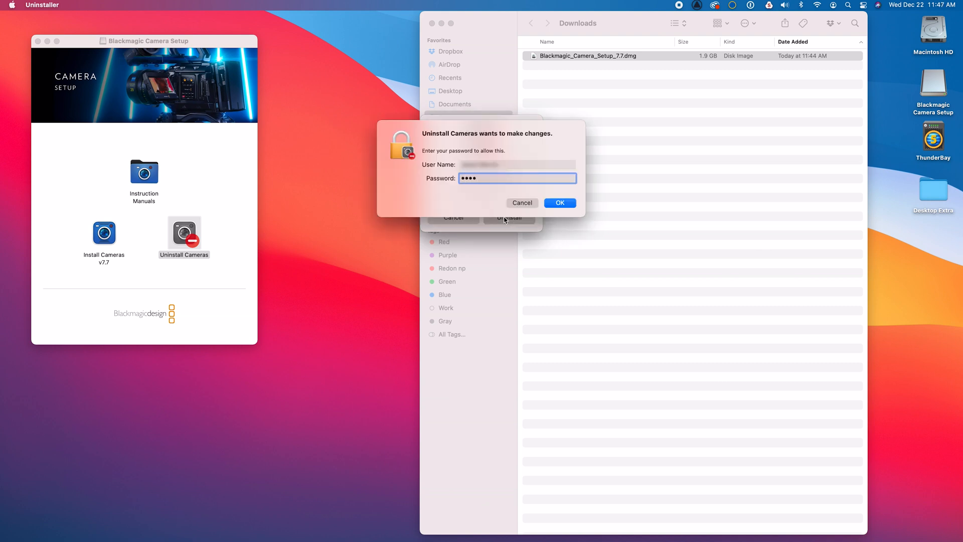
{"action": "left_click", "coordinate": [559, 203]}
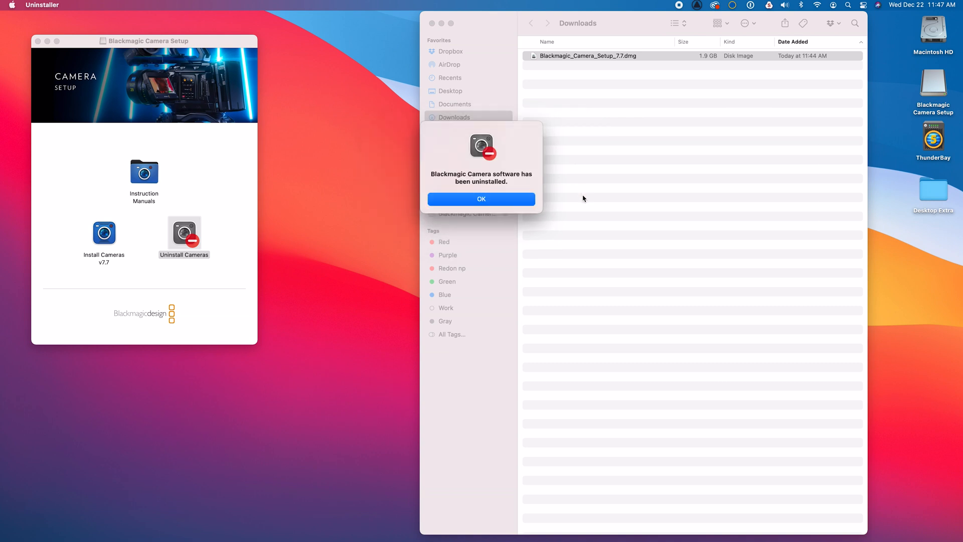
{"action": "mouse_move", "coordinate": [526, 191]}
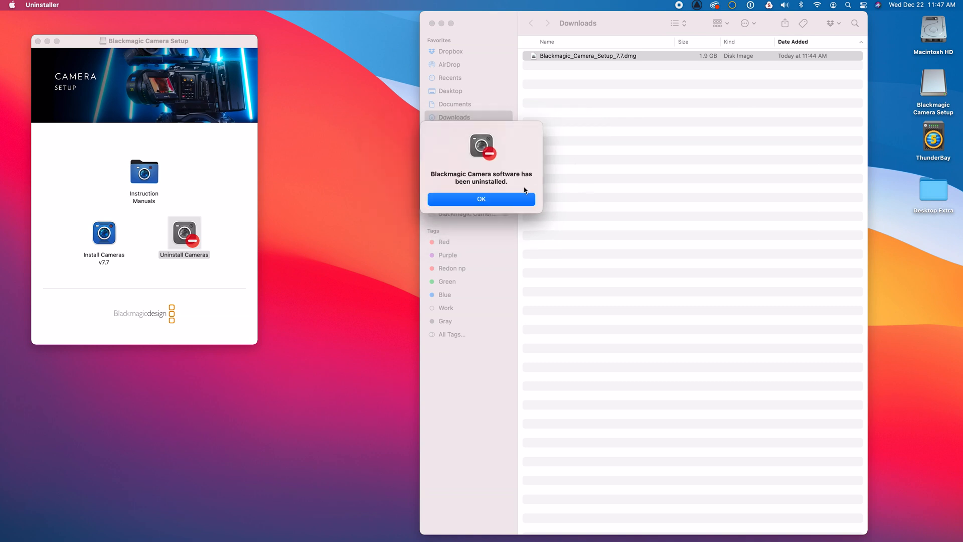
Dismiss the uninstall confirmation and select the Install Cameras v7.7 package
{"action": "left_click", "coordinate": [481, 199]}
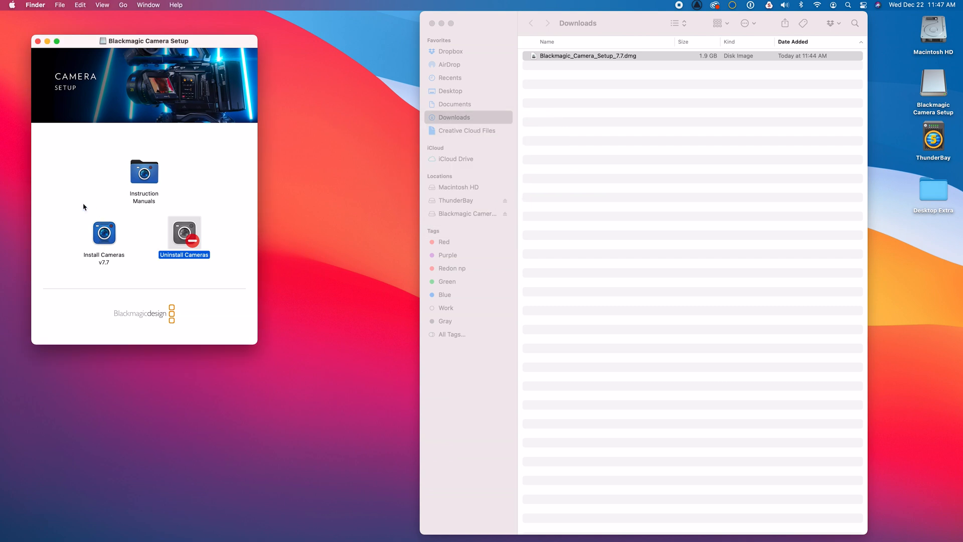
{"action": "left_click", "coordinate": [104, 234]}
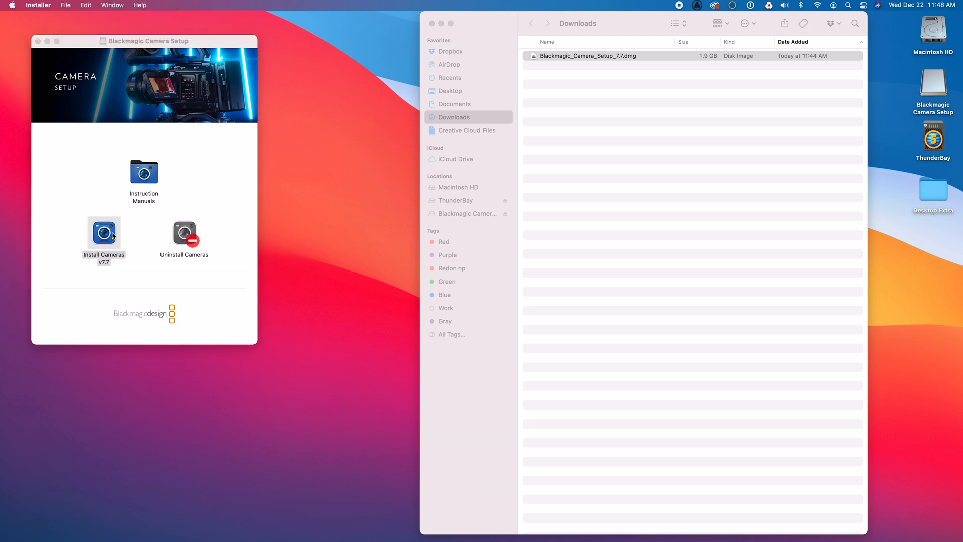
Launch Install Cameras v7.7, pass Introduction and Read Me, and agree to the license
{"action": "double_click", "coordinate": [104, 232]}
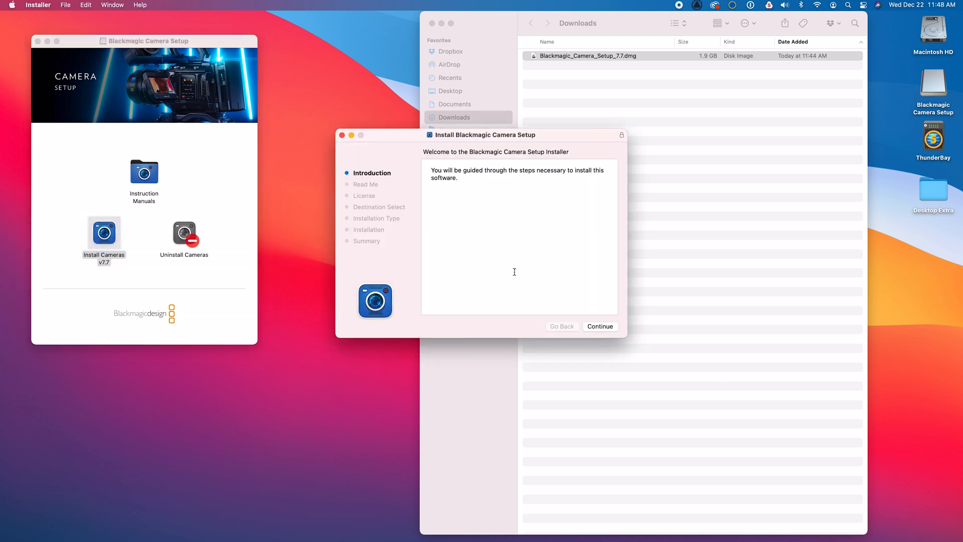
{"action": "left_click", "coordinate": [599, 327]}
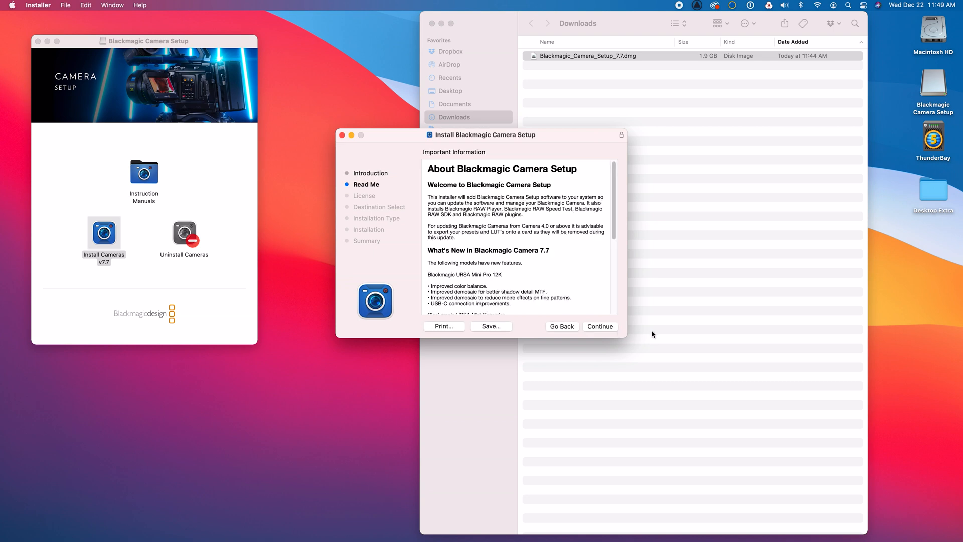
{"action": "left_click", "coordinate": [599, 327]}
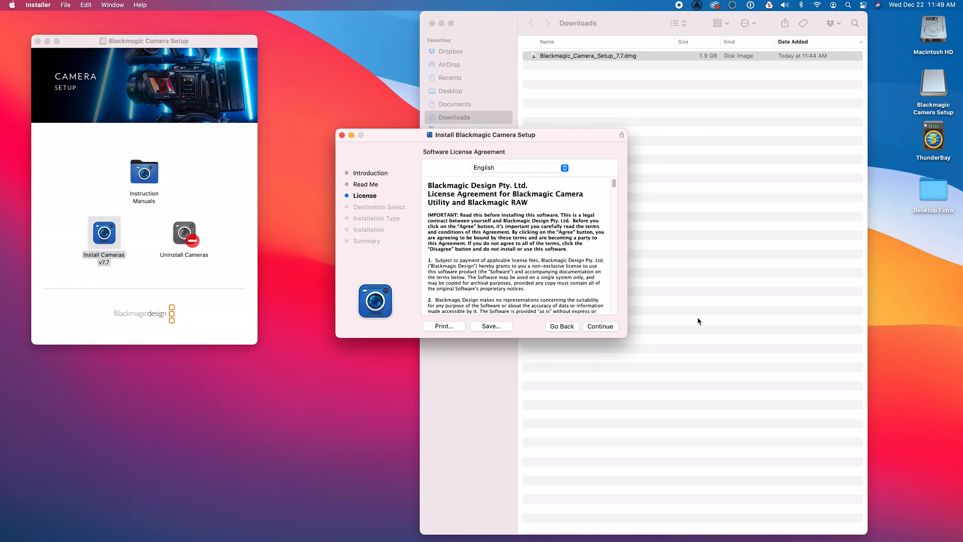
{"action": "left_click", "coordinate": [599, 326]}
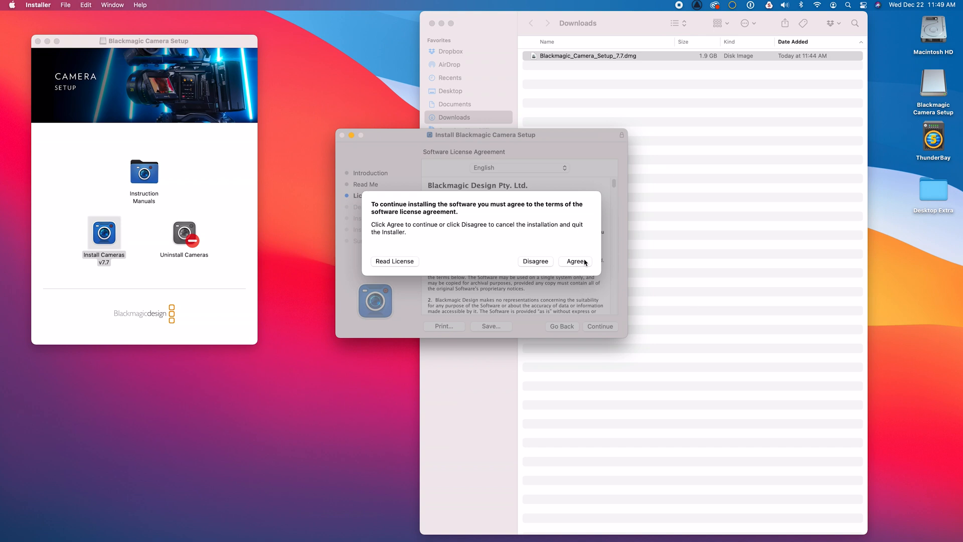
{"action": "left_click", "coordinate": [576, 261]}
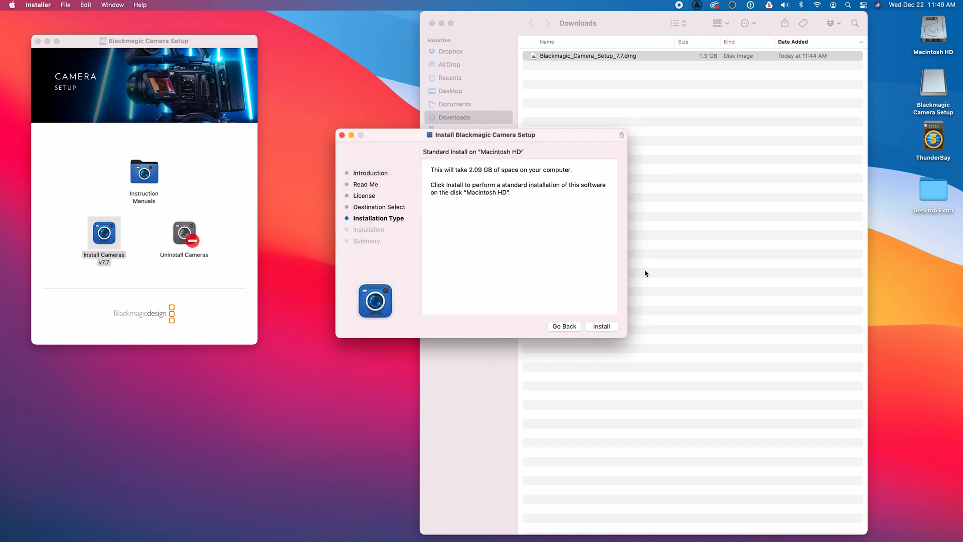
Install on Macintosh HD, authorizing with the administrator password
{"action": "left_click", "coordinate": [602, 326]}
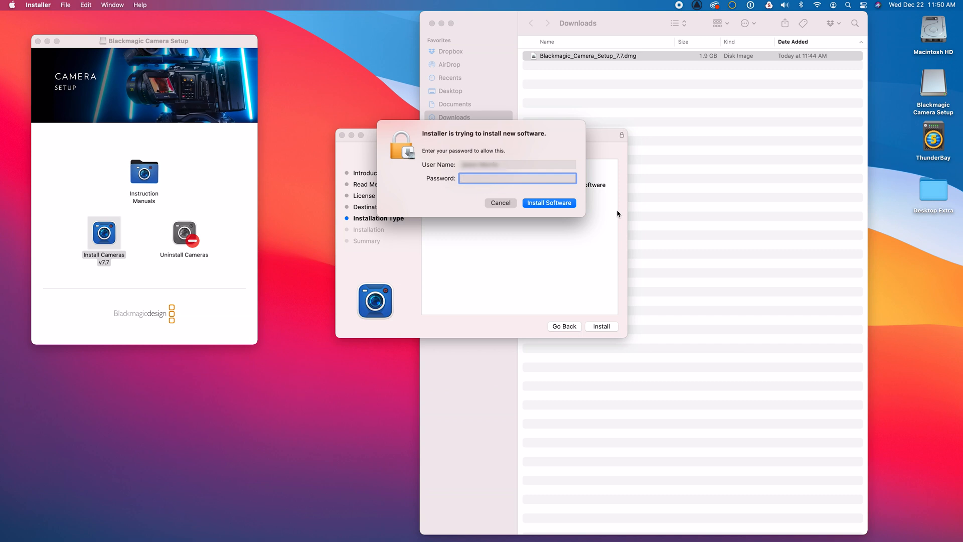
{"action": "type", "text": "•"}
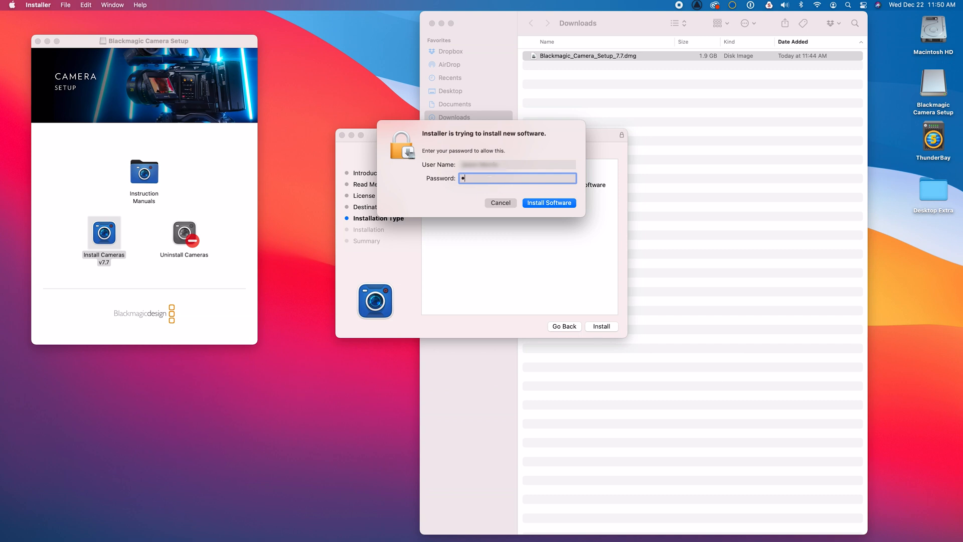
{"action": "type", "text": "••••"}
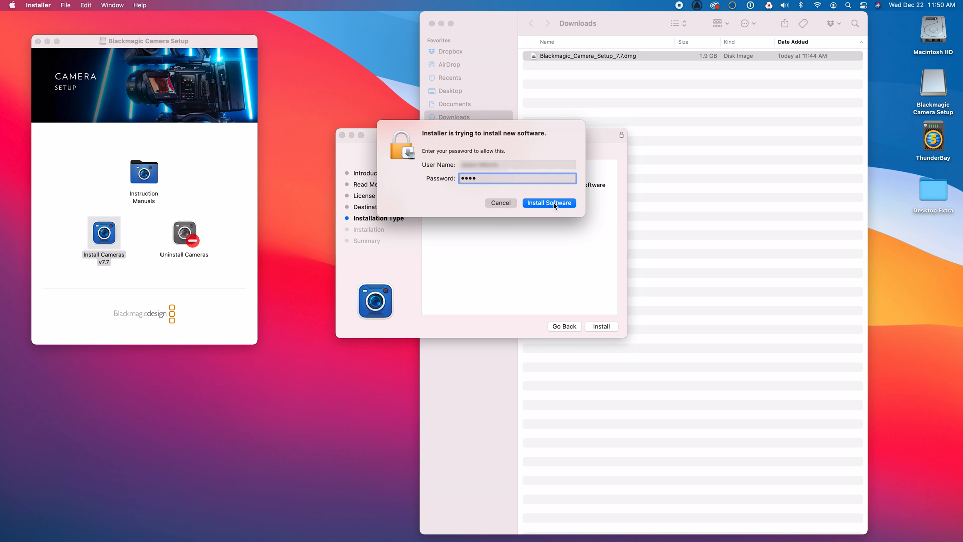
{"action": "left_click", "coordinate": [548, 202]}
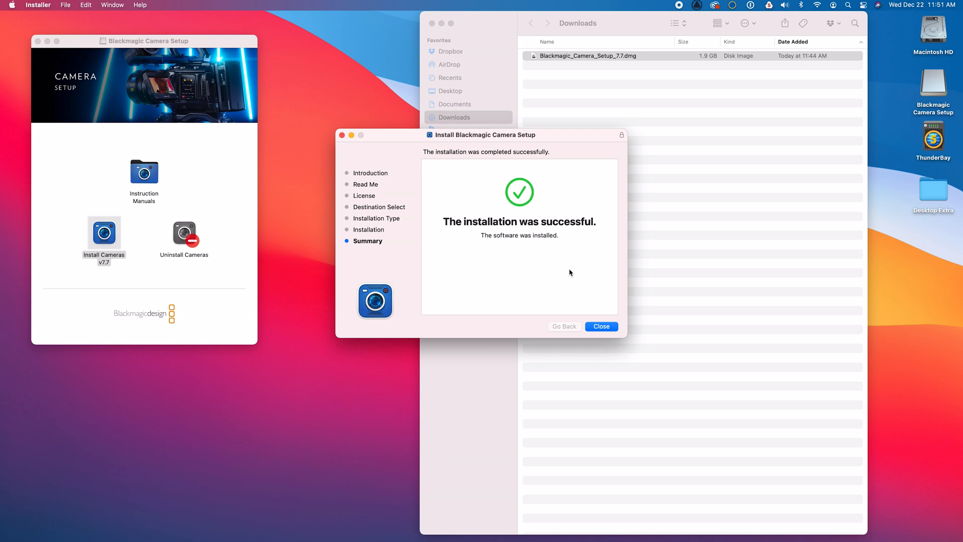
Close the completed Installer and move the installer package to the Trash
{"action": "left_click", "coordinate": [600, 326]}
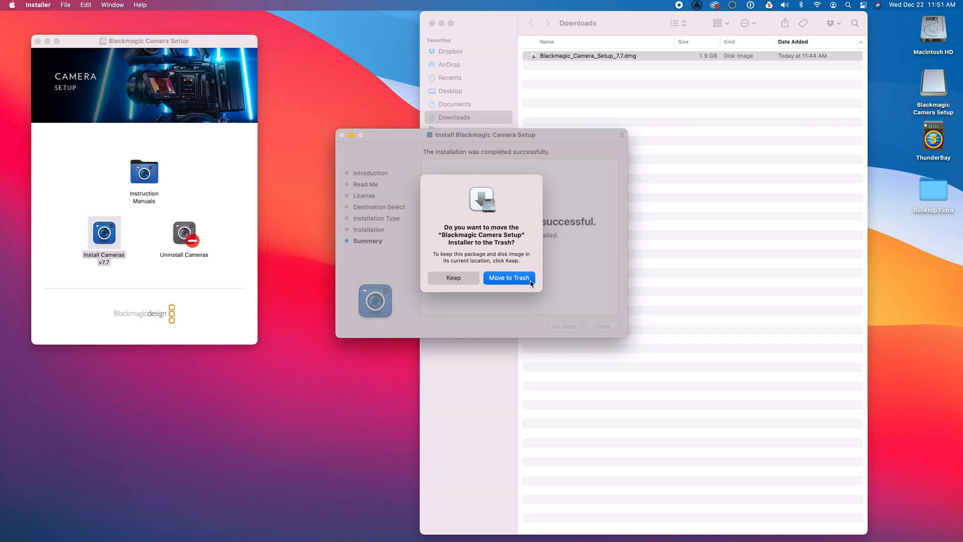
{"action": "left_click", "coordinate": [508, 278]}
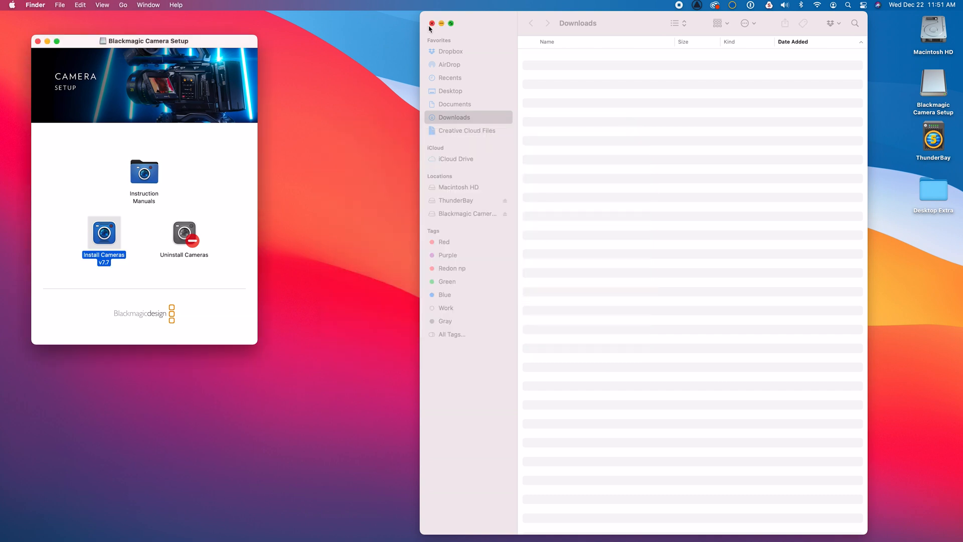
{"action": "mouse_move", "coordinate": [426, 30]}
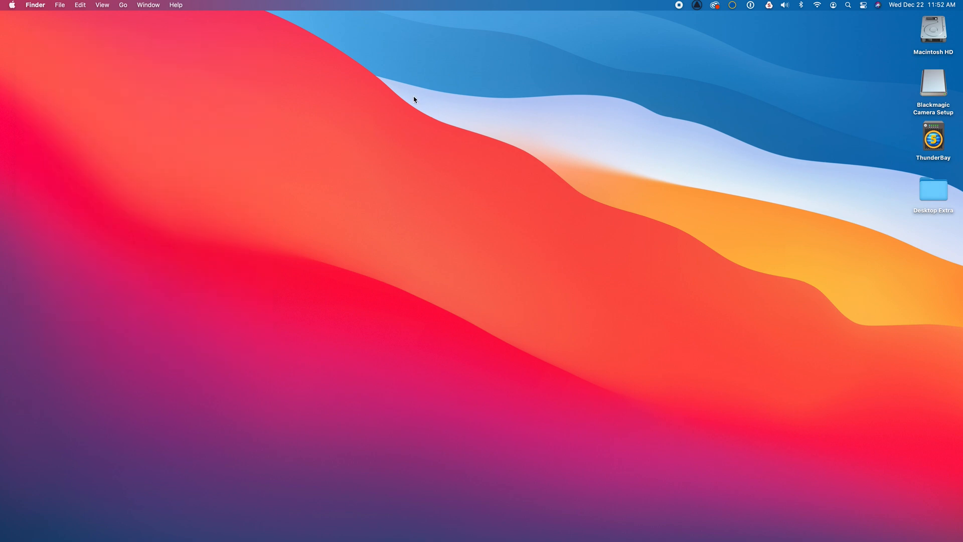
{"action": "mouse_move", "coordinate": [703, 58]}
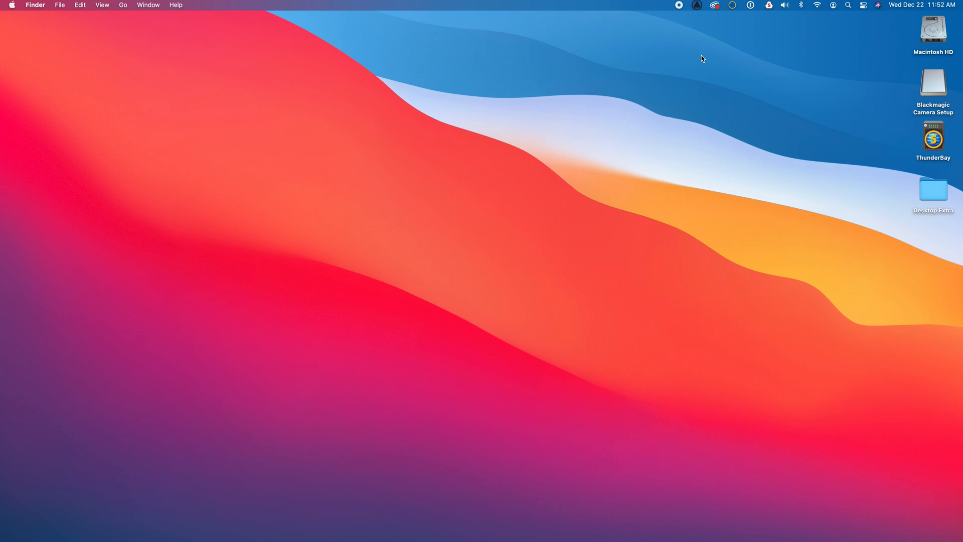
Navigate Macintosh HD > Applications > Blackmagic Cameras in Finder
{"action": "double_click", "coordinate": [934, 31]}
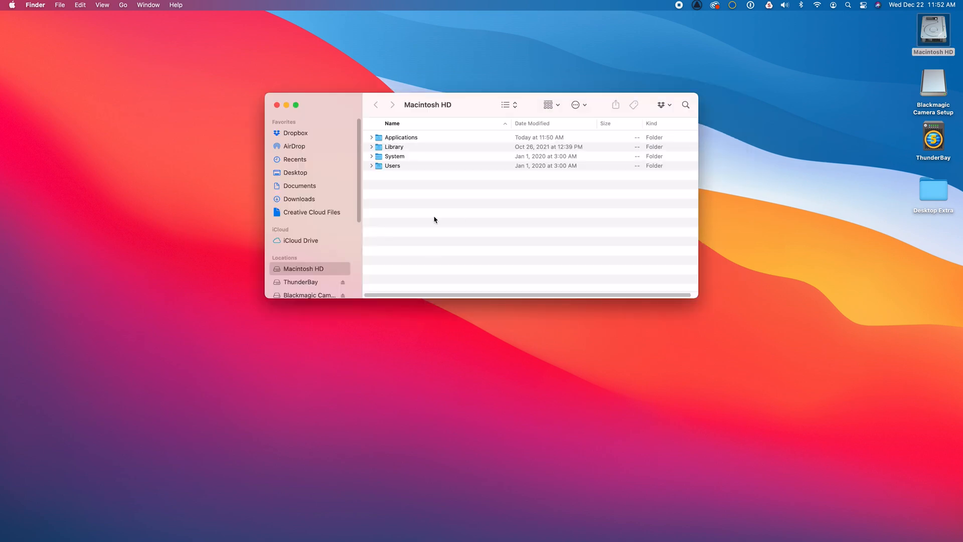
{"action": "mouse_move", "coordinate": [404, 144]}
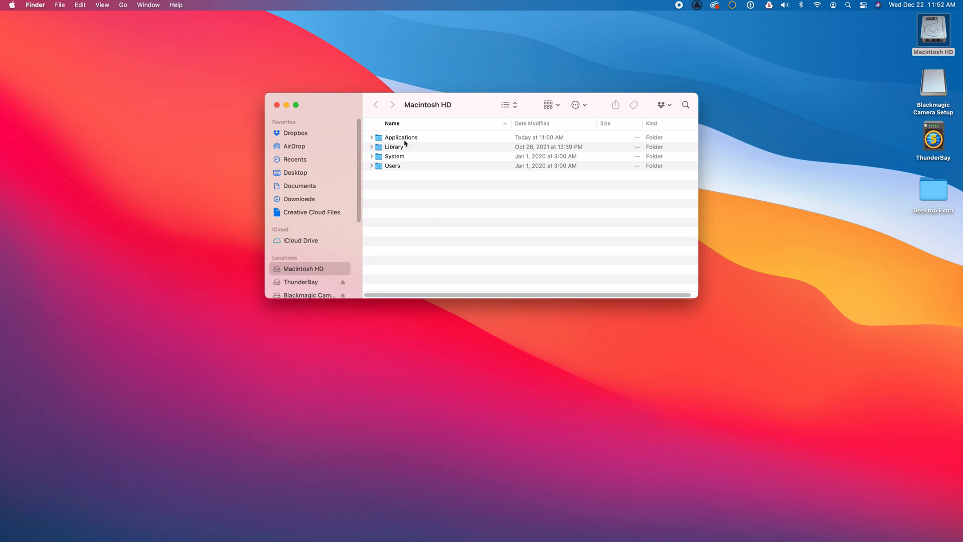
{"action": "double_click", "coordinate": [401, 137]}
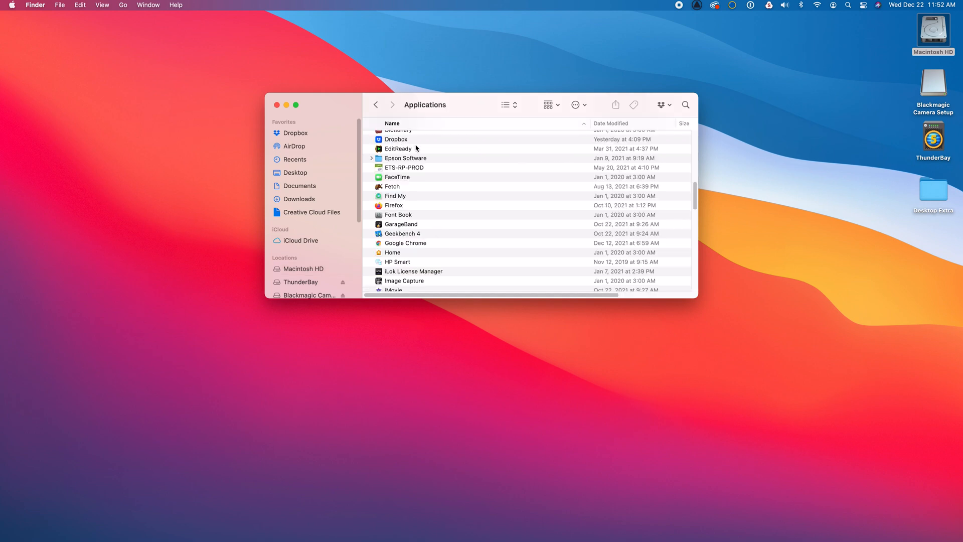
{"action": "scroll", "scroll_direction": "up", "scroll_amount": 3}
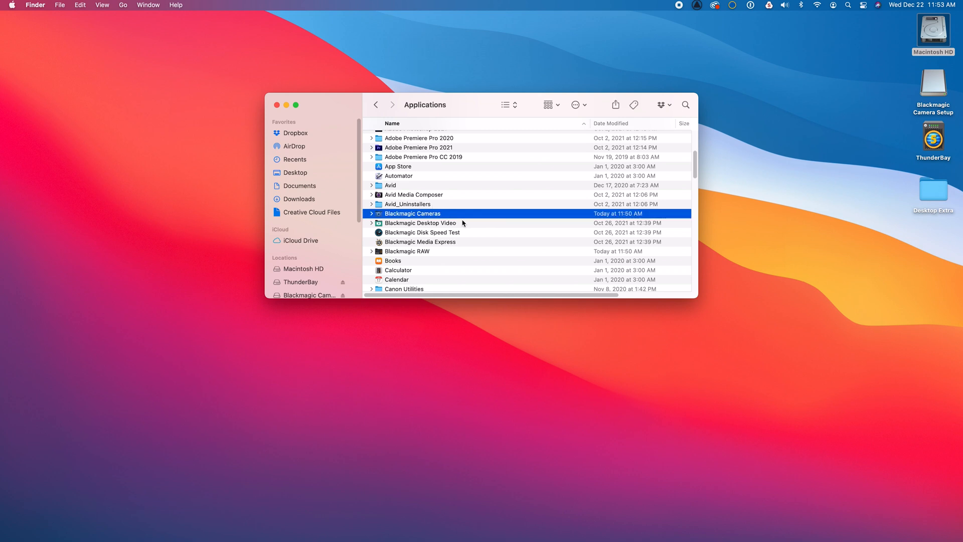
{"action": "double_click", "coordinate": [413, 214]}
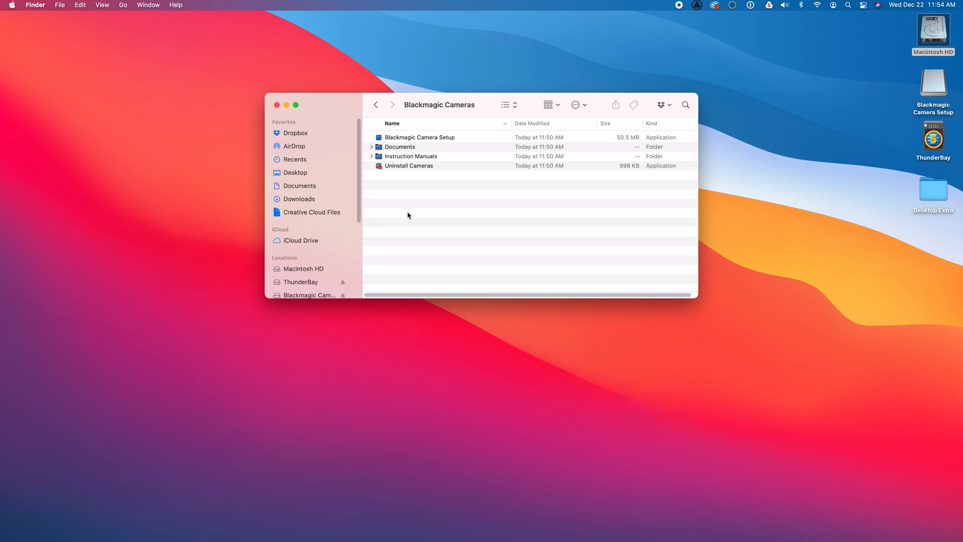
Select and launch the Blackmagic Camera Setup app from the Blackmagic Cameras folder
{"action": "left_click", "coordinate": [421, 137]}
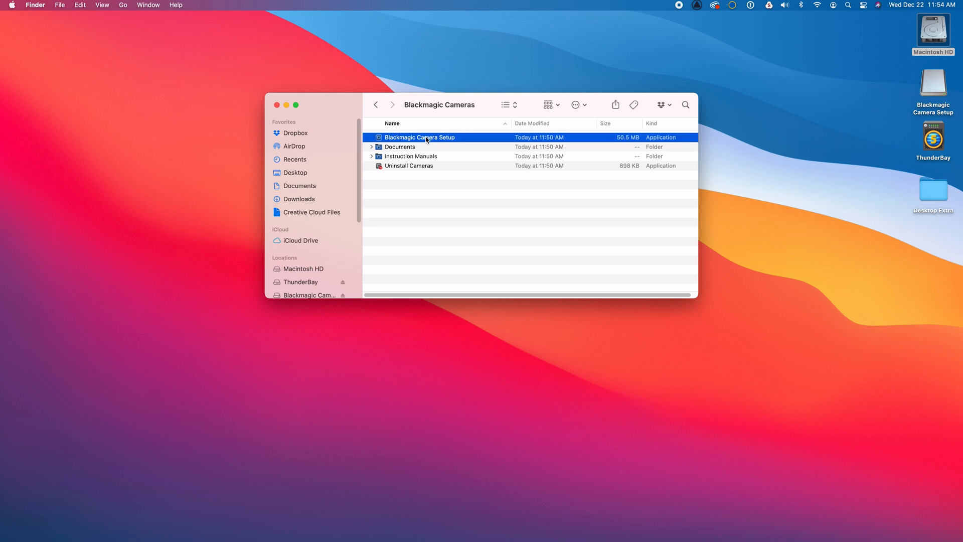
{"action": "double_click", "coordinate": [419, 137]}
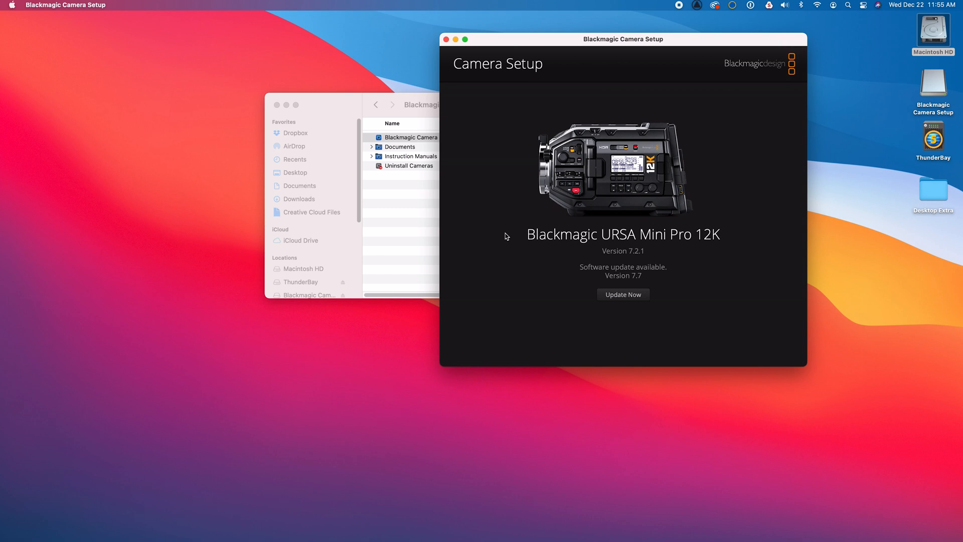
Install firmware 7.7 on the URSA Mini Pro 12K and dismiss the completion message
{"action": "left_click", "coordinate": [622, 295]}
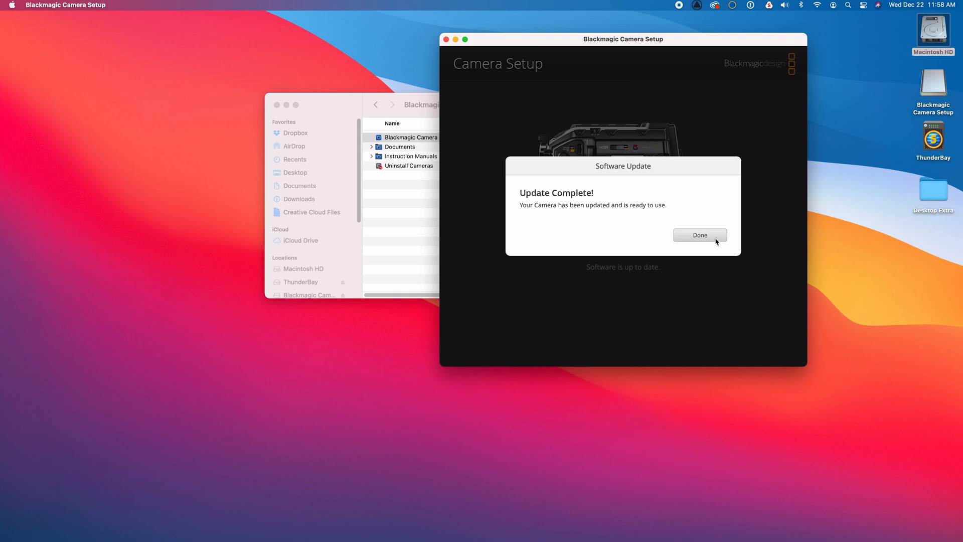
{"action": "left_click", "coordinate": [699, 235]}
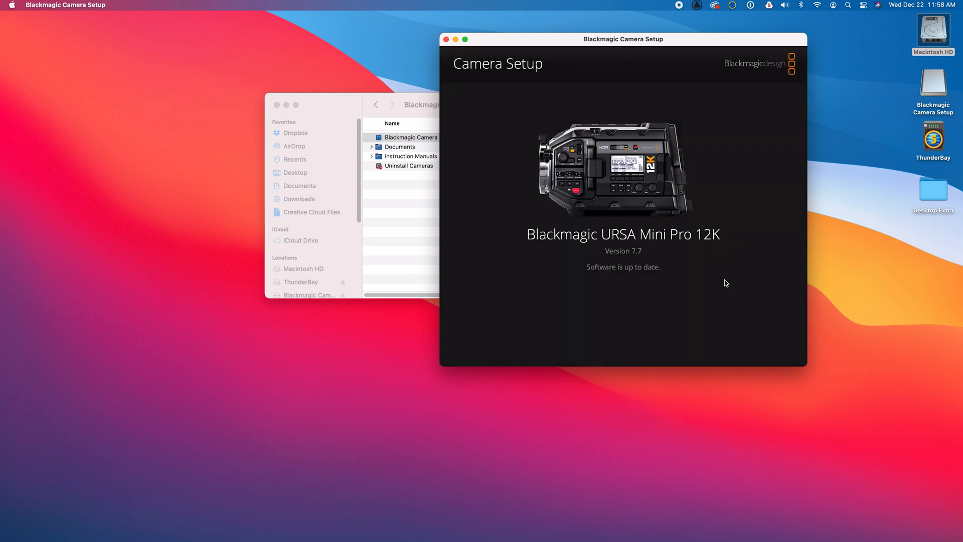
{"action": "left_click", "coordinate": [66, 5]}
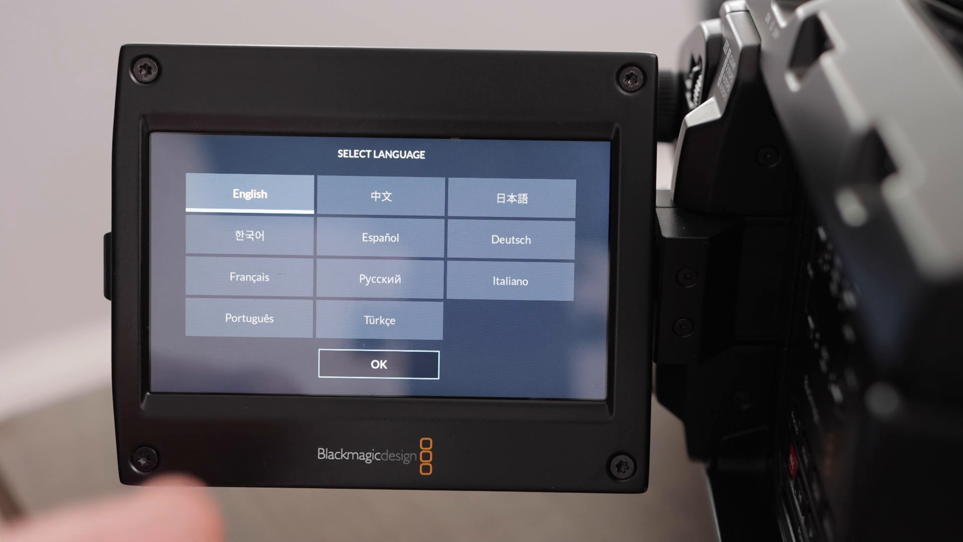
Confirm English as the URSA Mini Pro 12K's language on its touchscreen
{"action": "left_click", "coordinate": [378, 364]}
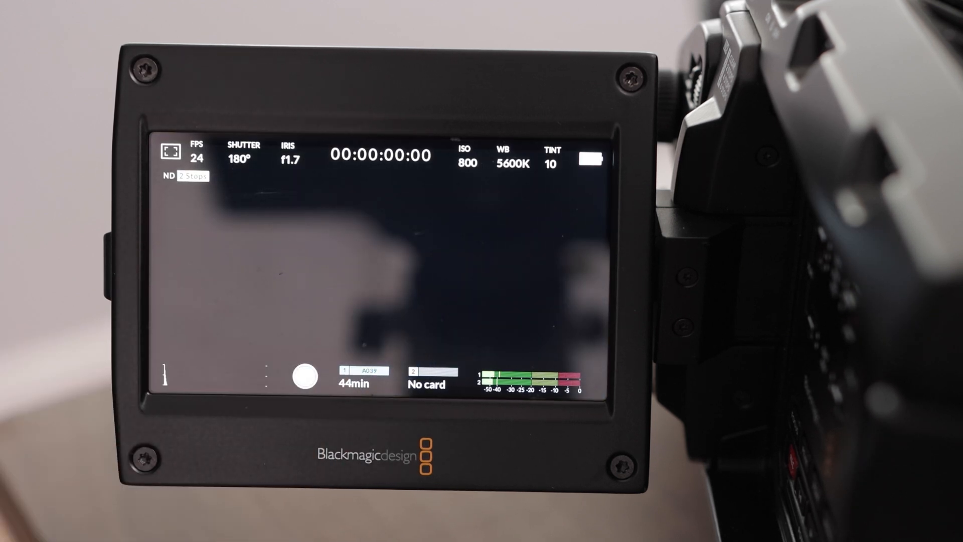